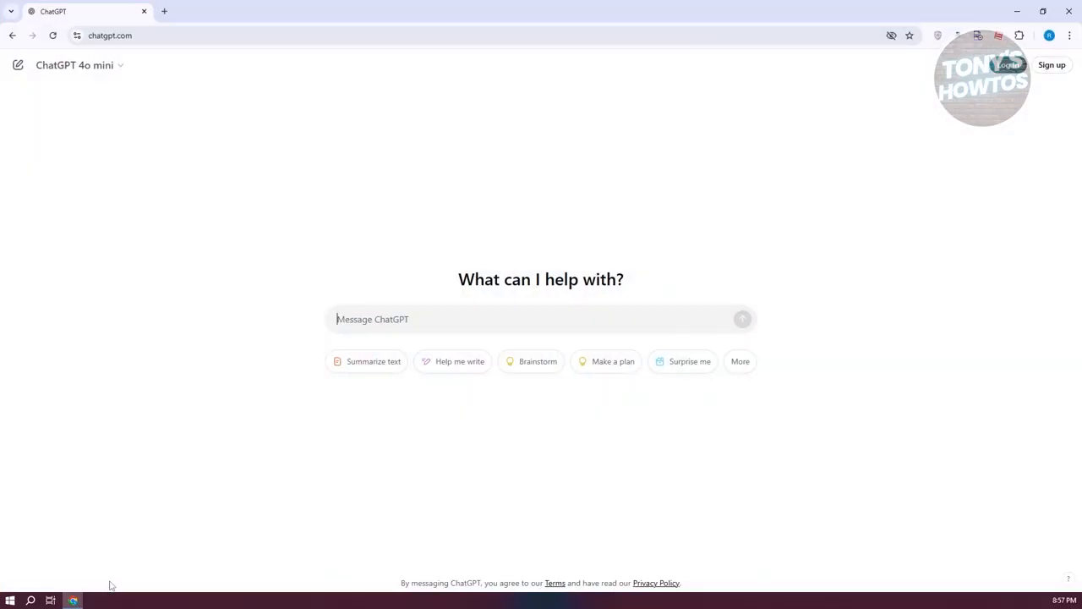
mouse_move(134, 548)
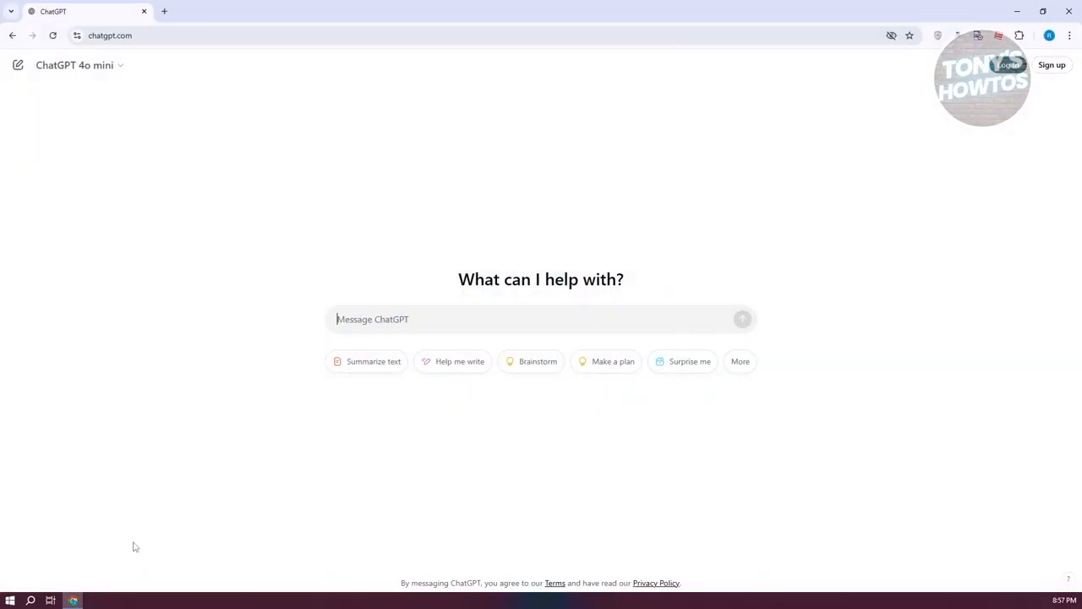
mouse_move(147, 498)
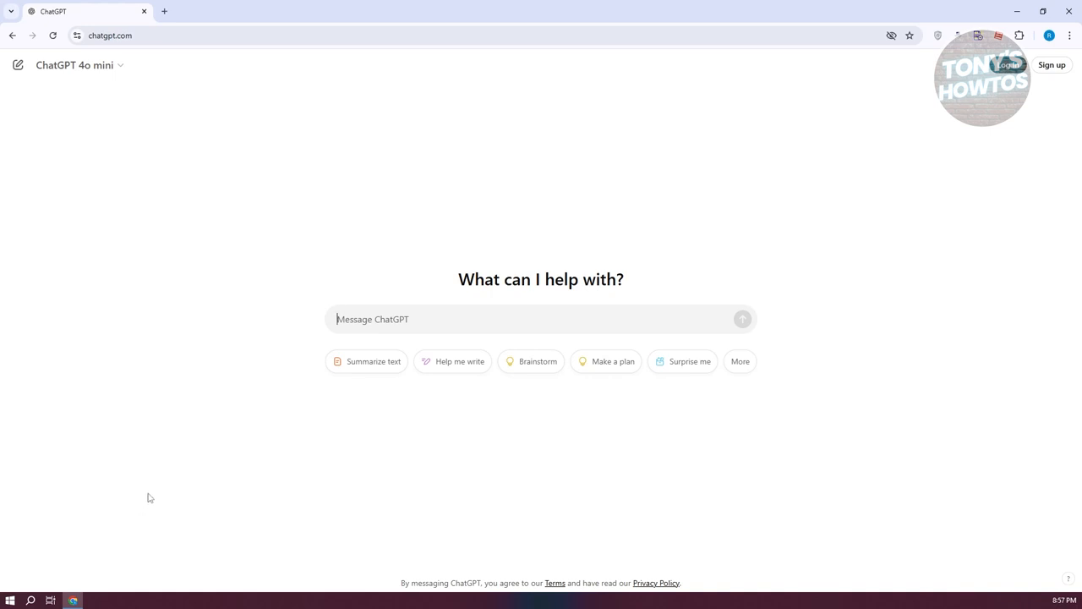
mouse_move(142, 478)
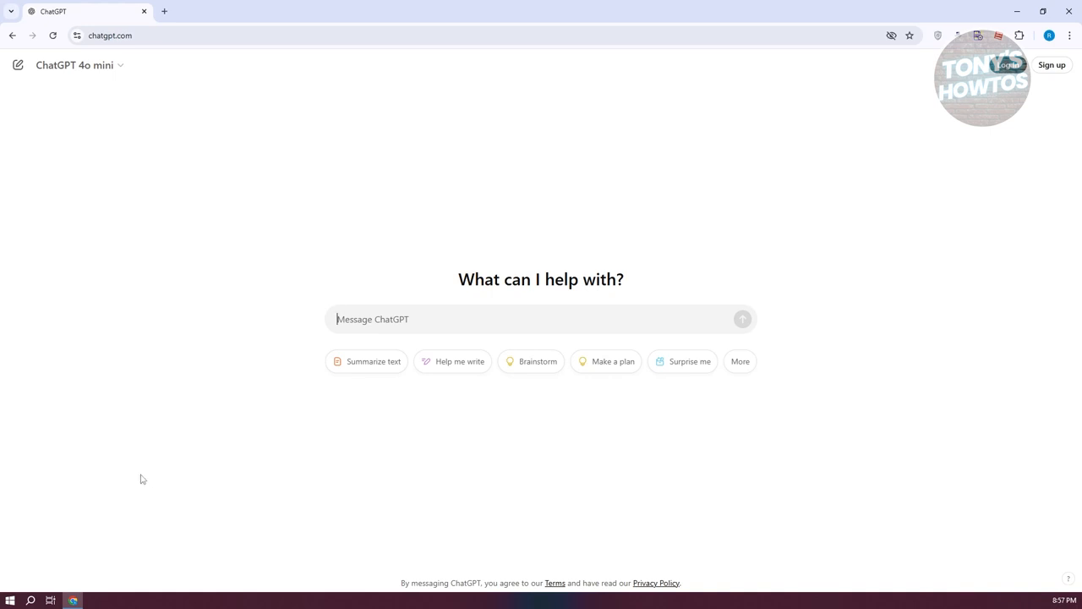
mouse_move(264, 164)
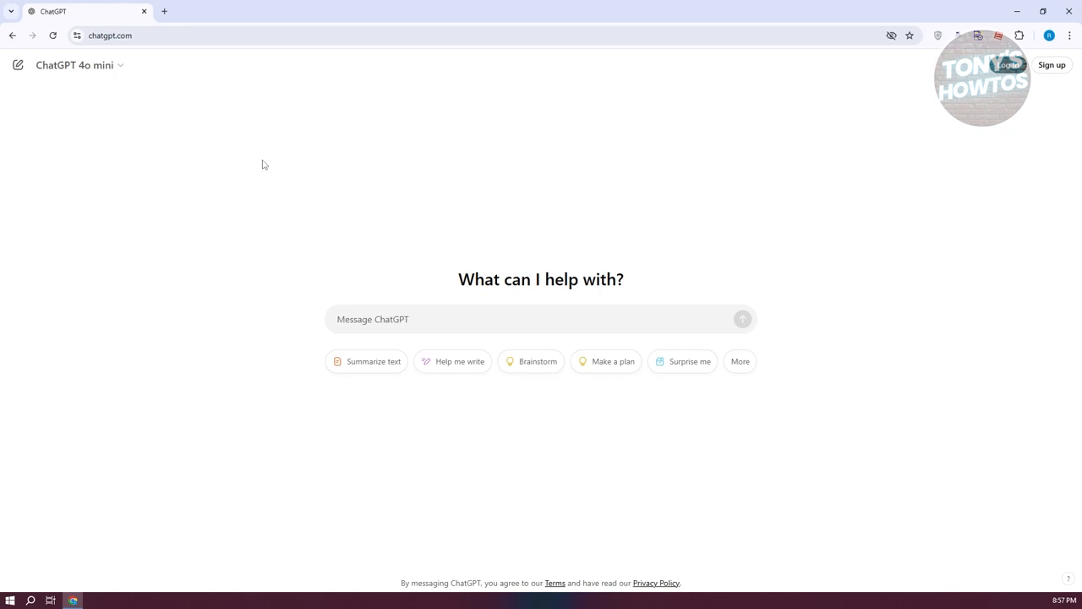
- Draft the prompt 'check and correct grammar on the following' in the message box
left_click(372, 318)
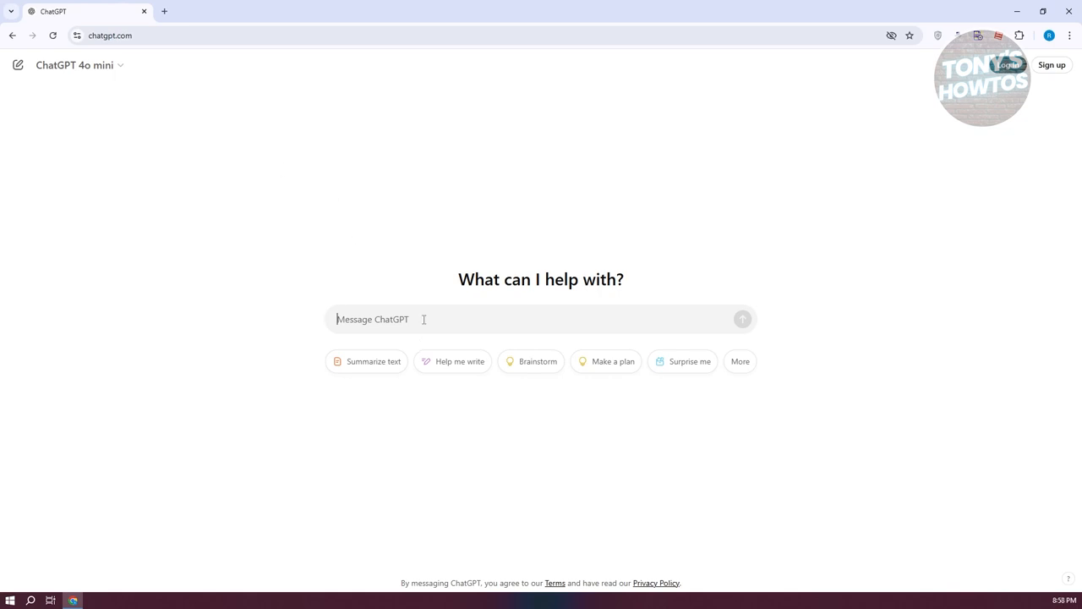
type("check and correct gra")
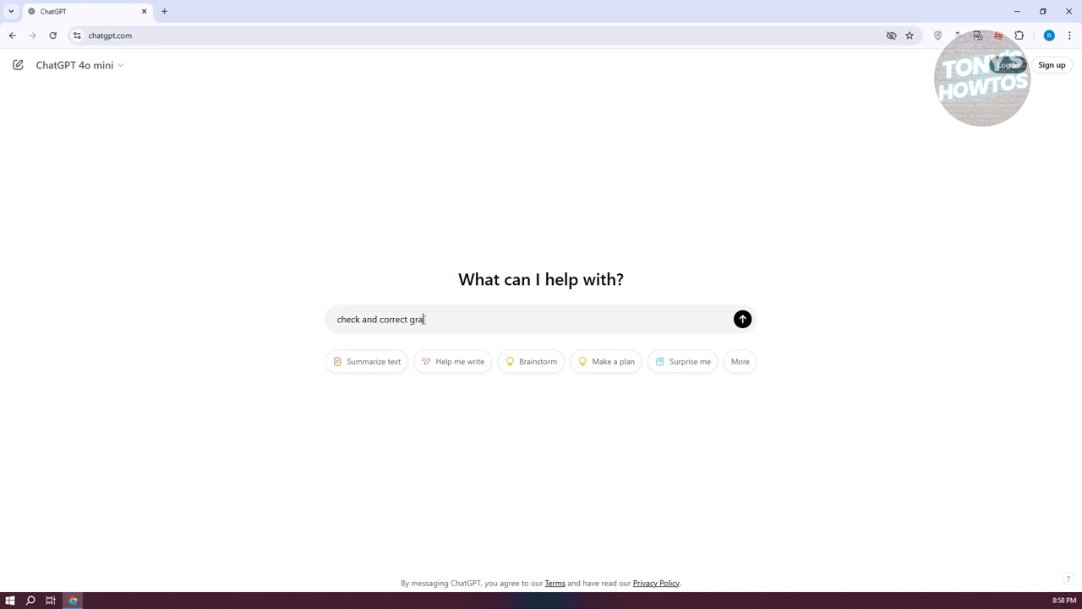
type("mmar on the fol")
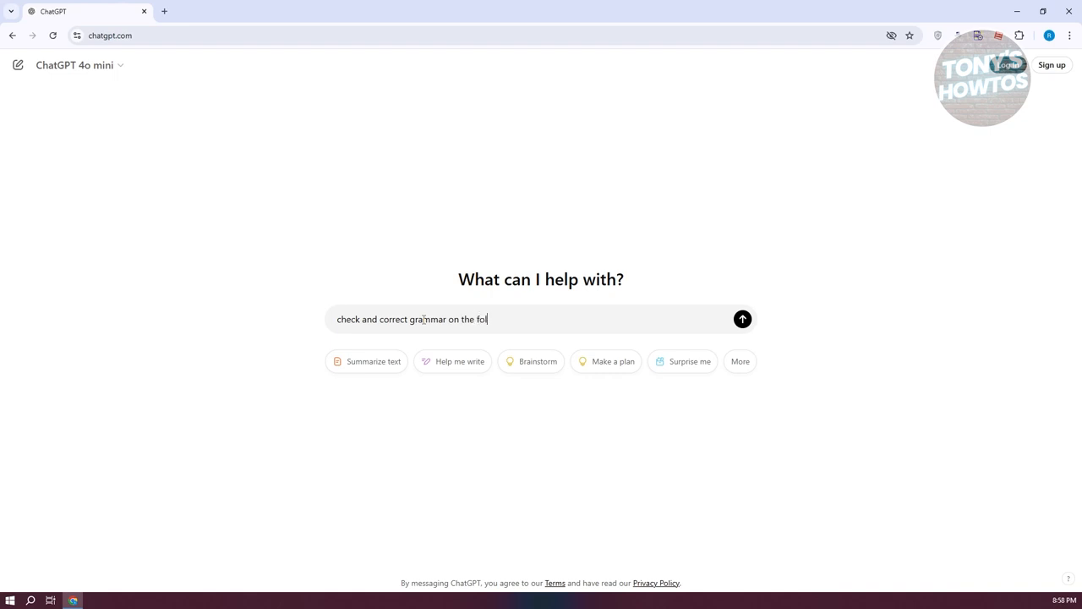
type("lowing")
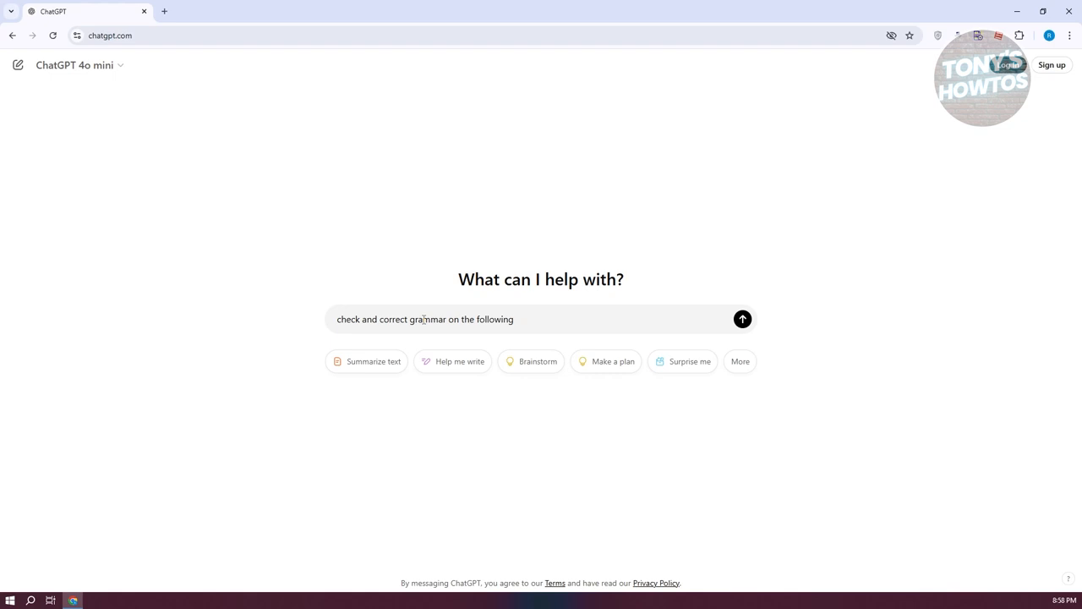
- Add the quoted misspelled chickens paragraph and send the grammar-check prompt
type("\"")
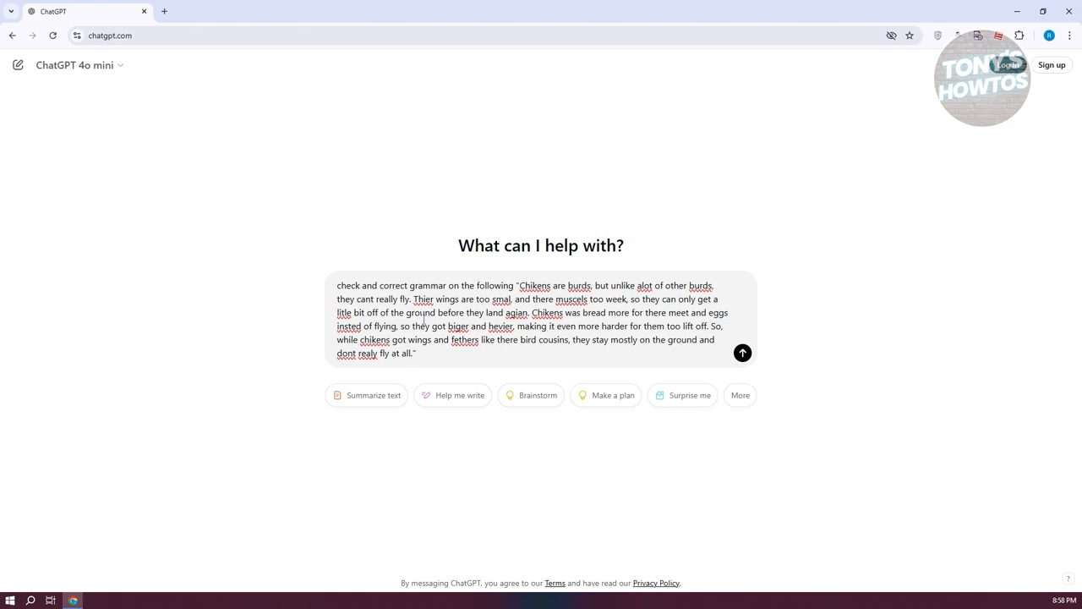
left_click(741, 354)
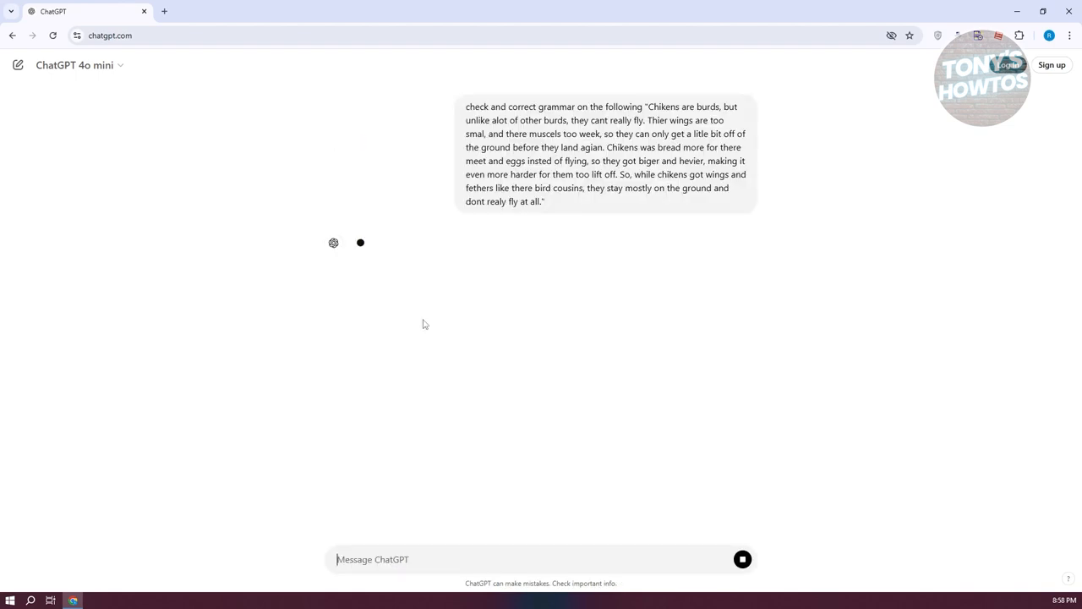